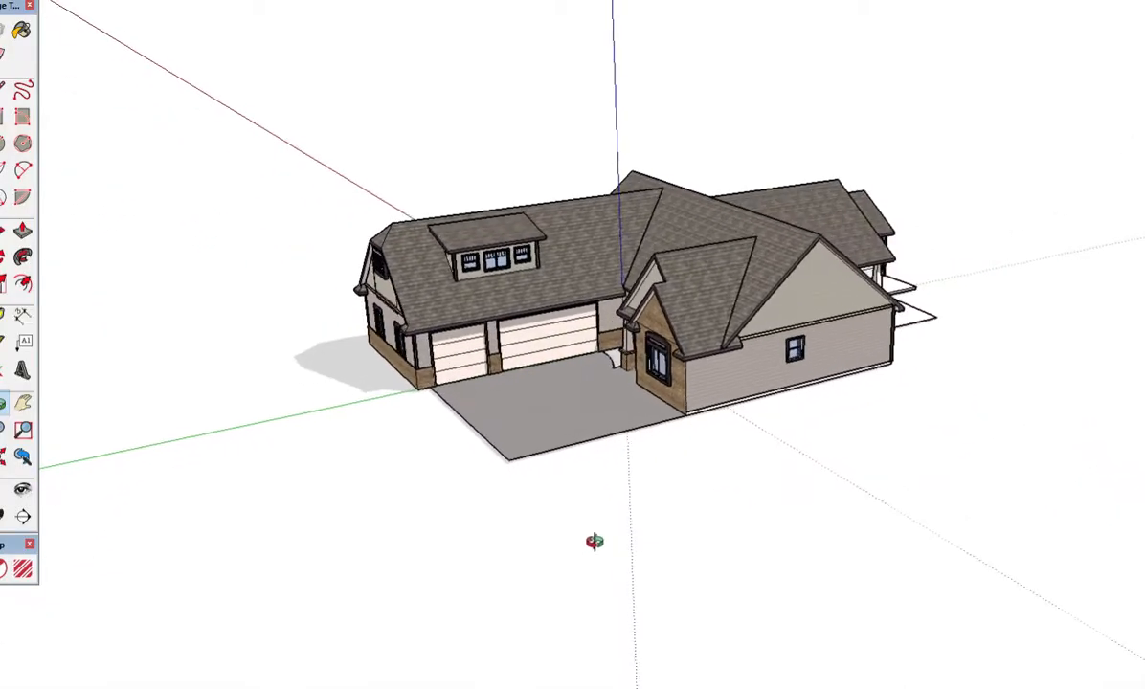
Orbit past the long side wall and driveway, stopping on the red-door entry gable.
{"action": "left_click_drag", "start_coordinate": [597, 541], "coordinate": [955, 456]}
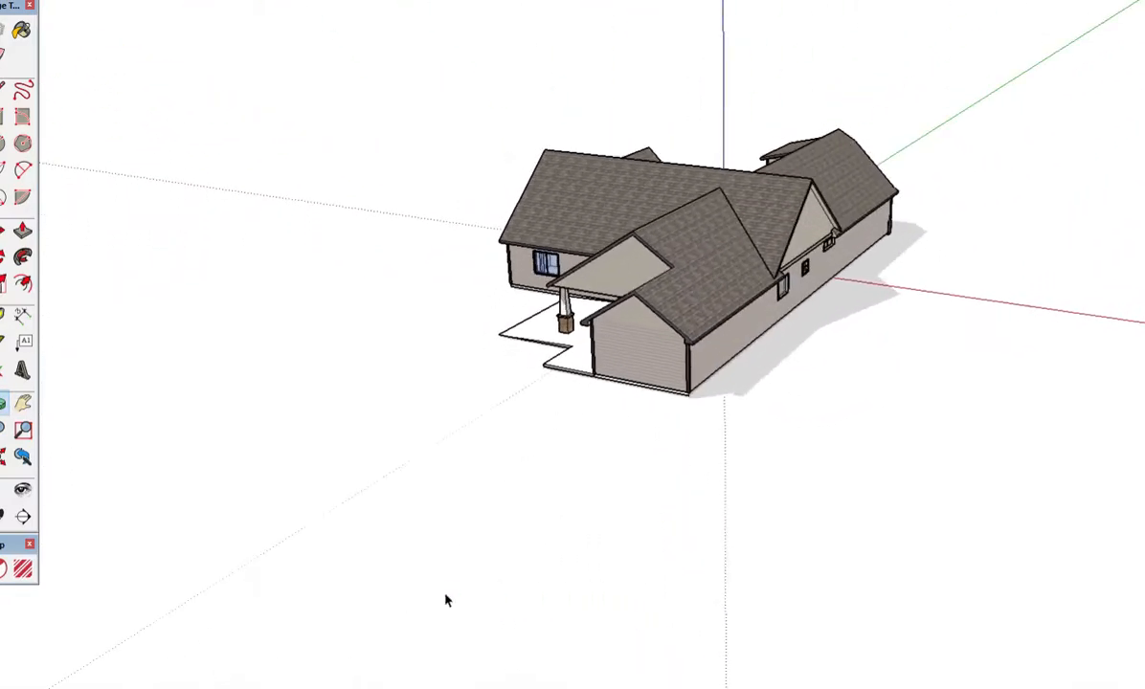
{"action": "left_click_drag", "start_coordinate": [445, 600], "coordinate": [874, 543]}
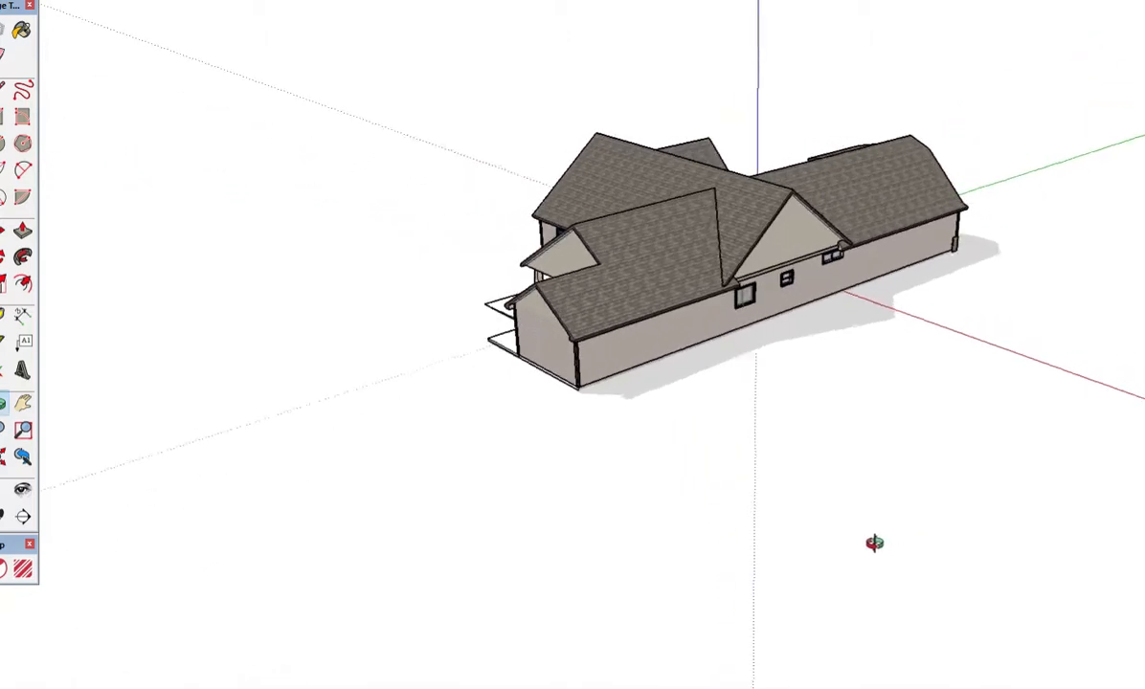
{"action": "left_click_drag", "start_coordinate": [875, 543], "coordinate": [663, 543]}
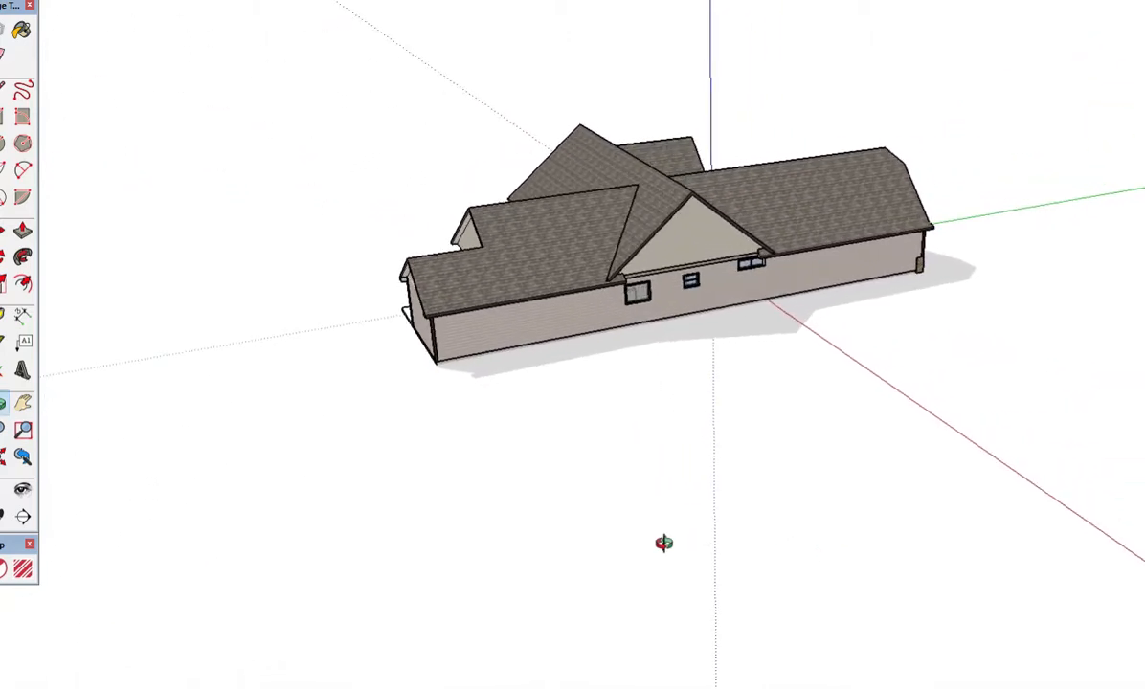
{"action": "left_click_drag", "start_coordinate": [664, 542], "coordinate": [1013, 499]}
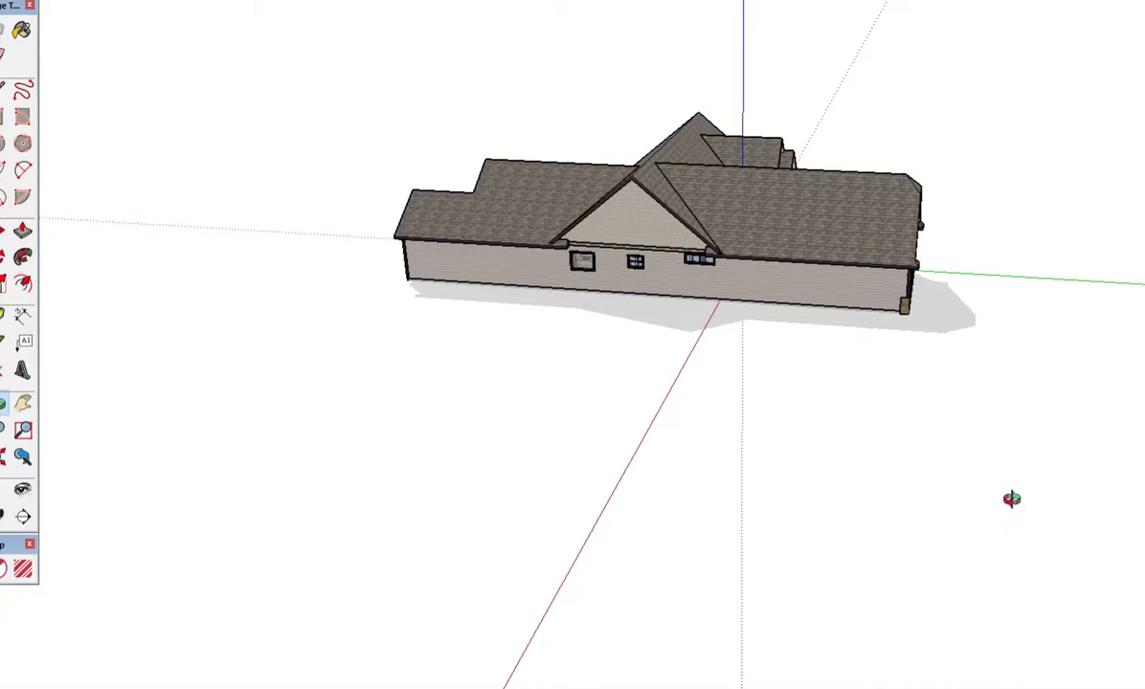
{"action": "left_click_drag", "start_coordinate": [1011, 499], "coordinate": [689, 570]}
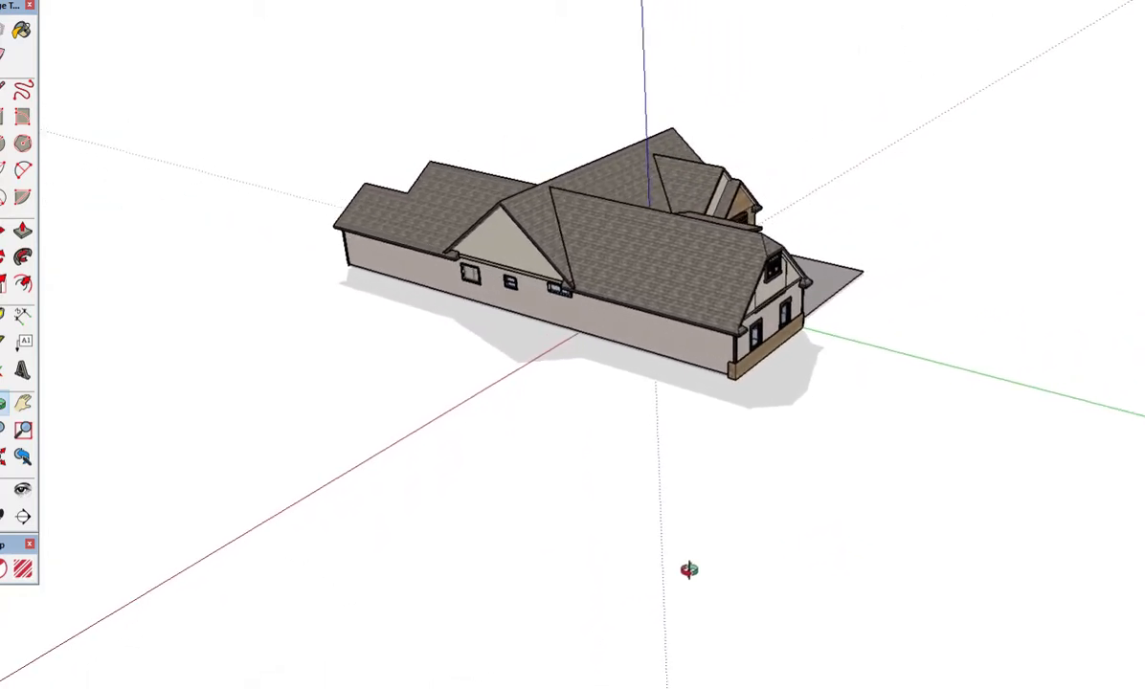
{"action": "left_click_drag", "start_coordinate": [690, 569], "coordinate": [1110, 536]}
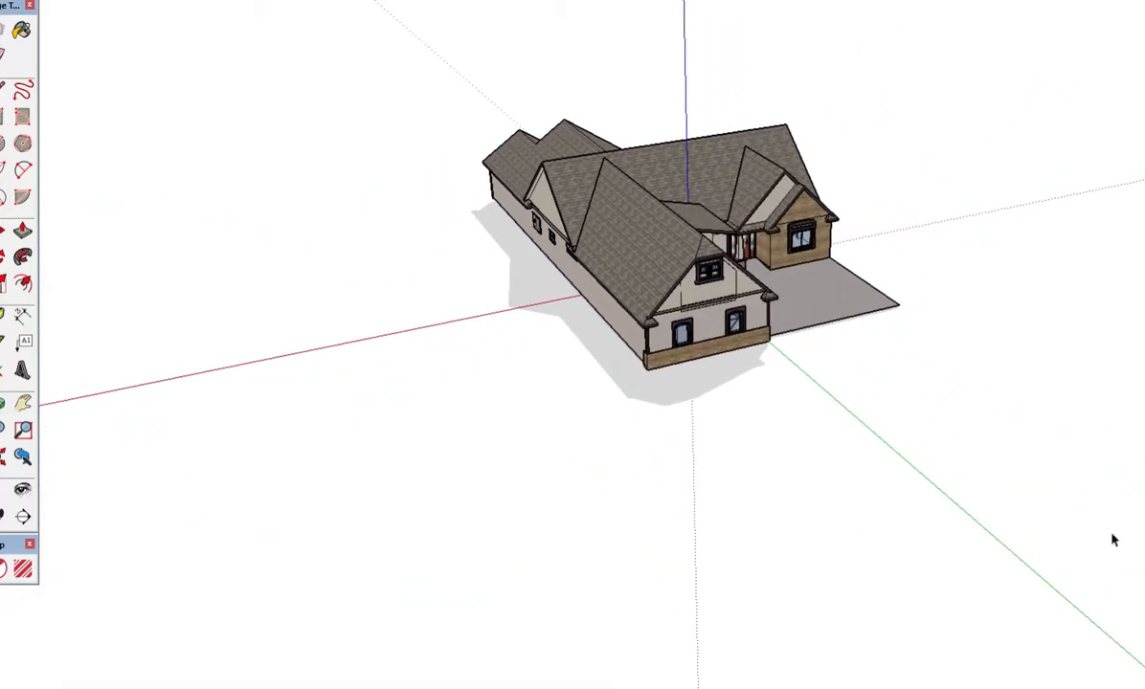
{"action": "left_click_drag", "start_coordinate": [1113, 540], "coordinate": [784, 518]}
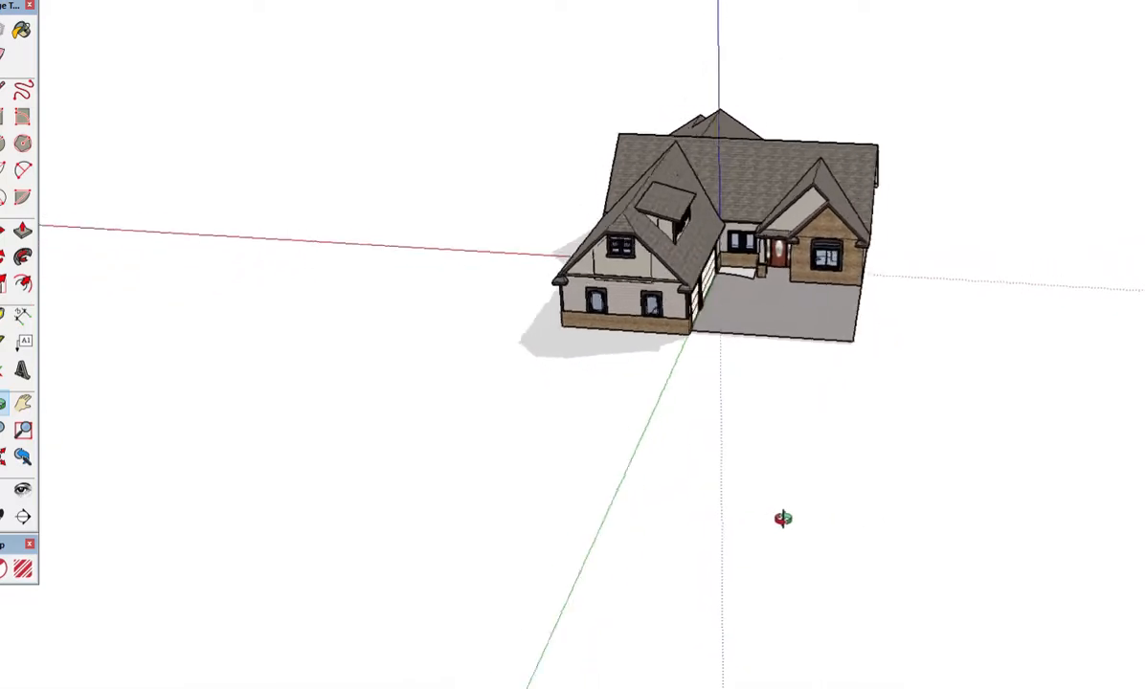
Orbit past the double-garage front with dormer to face the rear patio and glass doors.
{"action": "left_click_drag", "start_coordinate": [785, 518], "coordinate": [578, 543]}
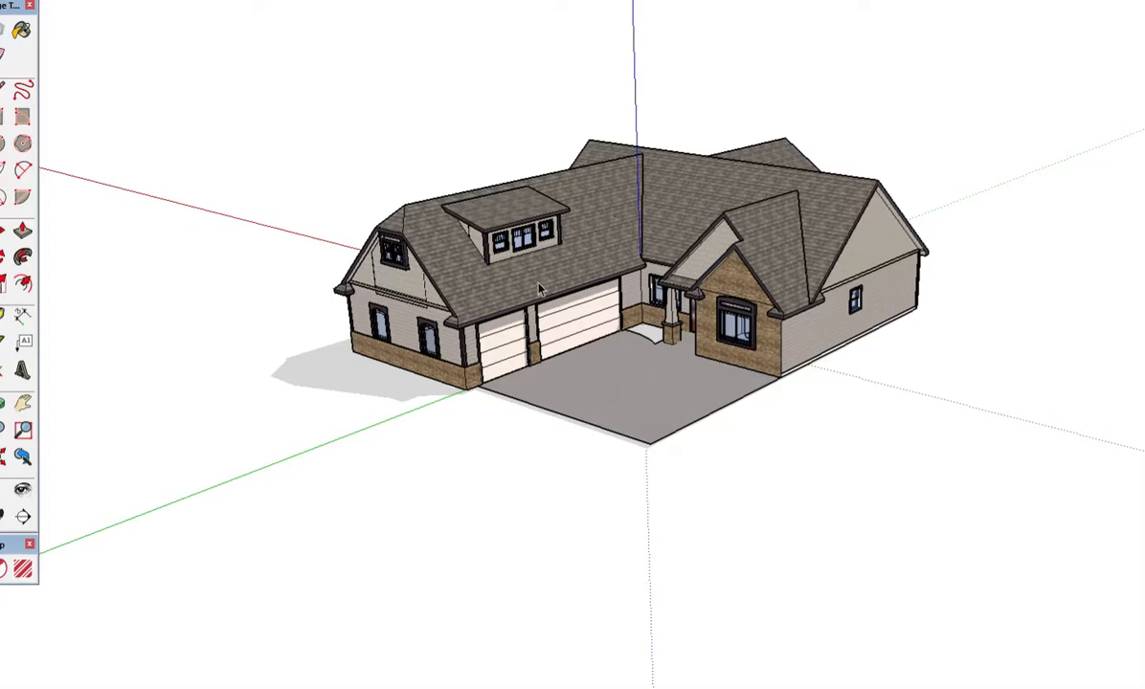
{"action": "mouse_move", "coordinate": [927, 518]}
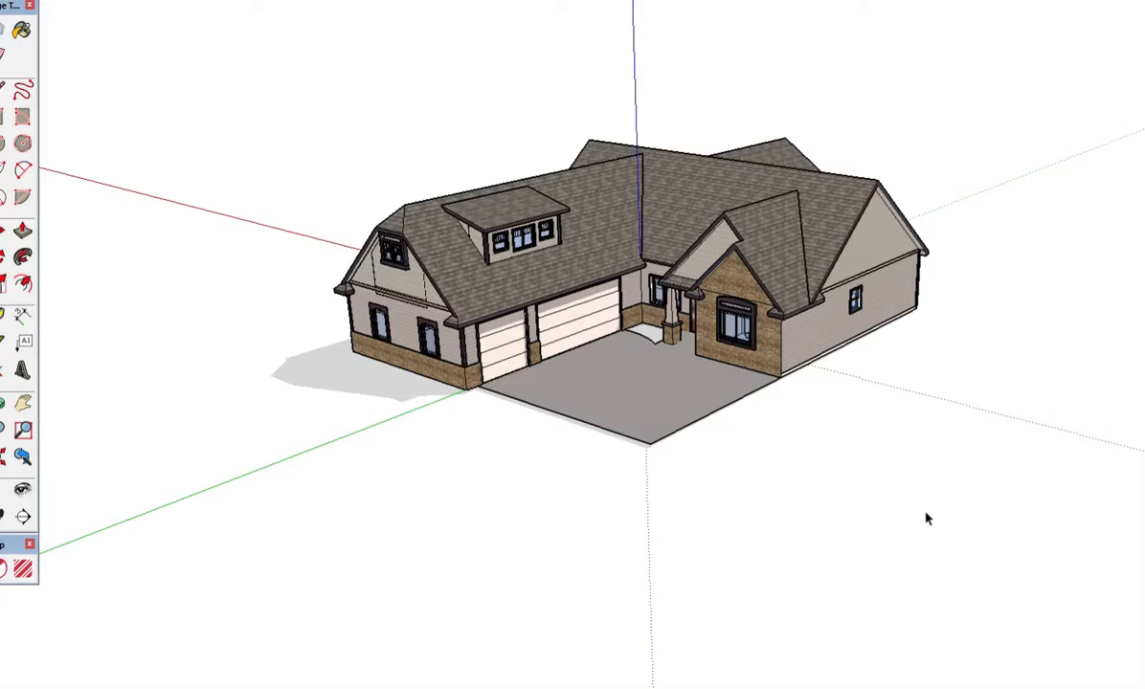
{"action": "mouse_move", "coordinate": [881, 454]}
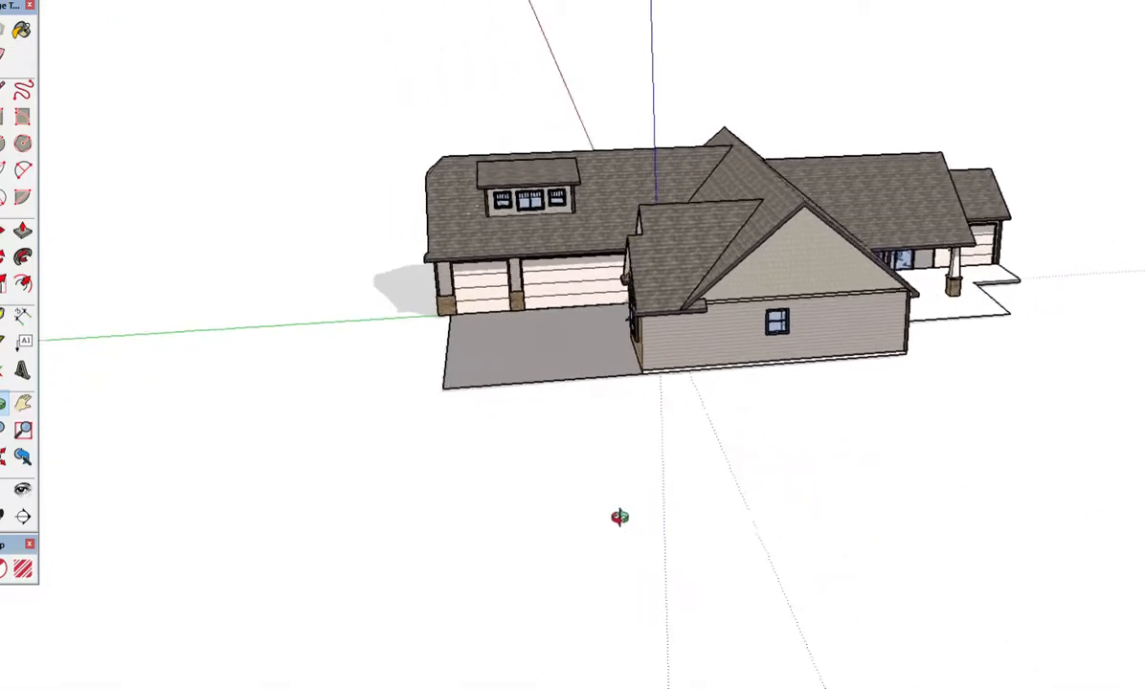
{"action": "left_click_drag", "start_coordinate": [620, 517], "coordinate": [898, 469]}
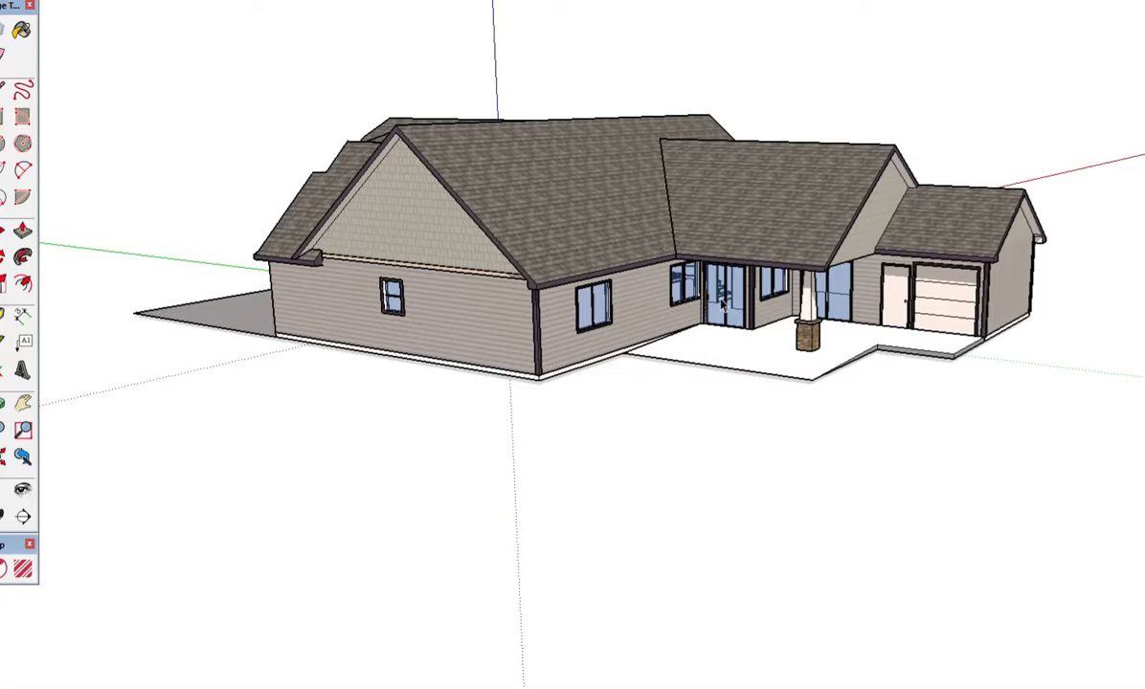
Tilt the camera up over the rear roof until the dormer appears above it.
{"action": "left_click_drag", "start_coordinate": [718, 301], "coordinate": [838, 409]}
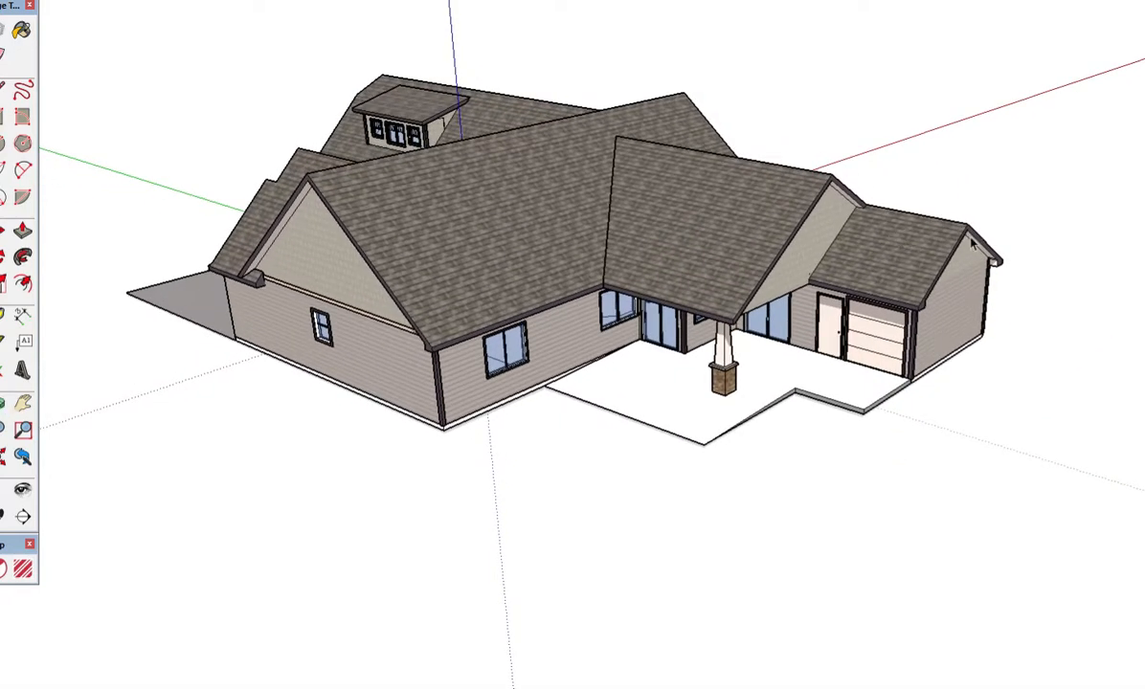
{"action": "mouse_move", "coordinate": [897, 230]}
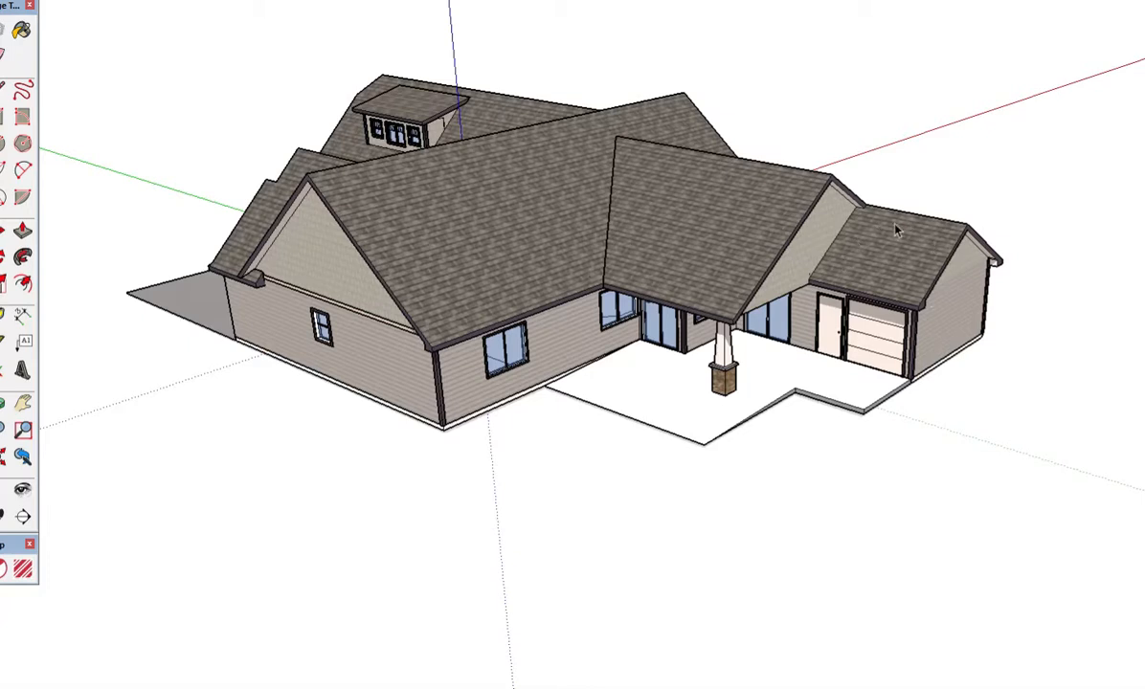
{"action": "mouse_move", "coordinate": [938, 470]}
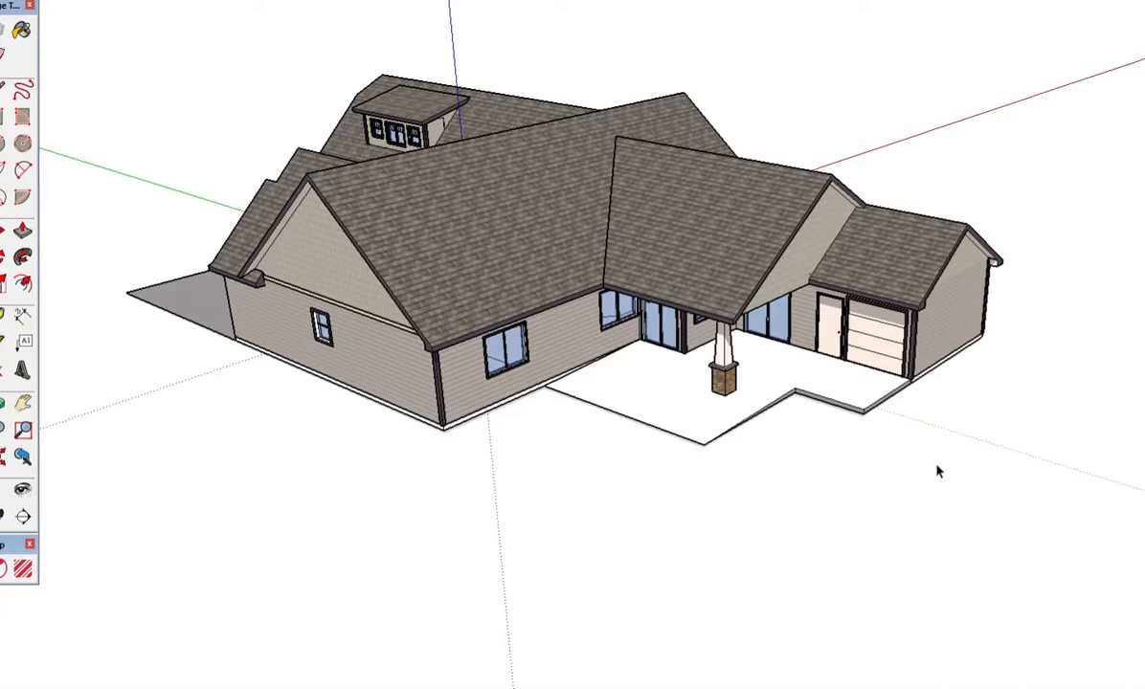
{"action": "mouse_move", "coordinate": [1010, 393]}
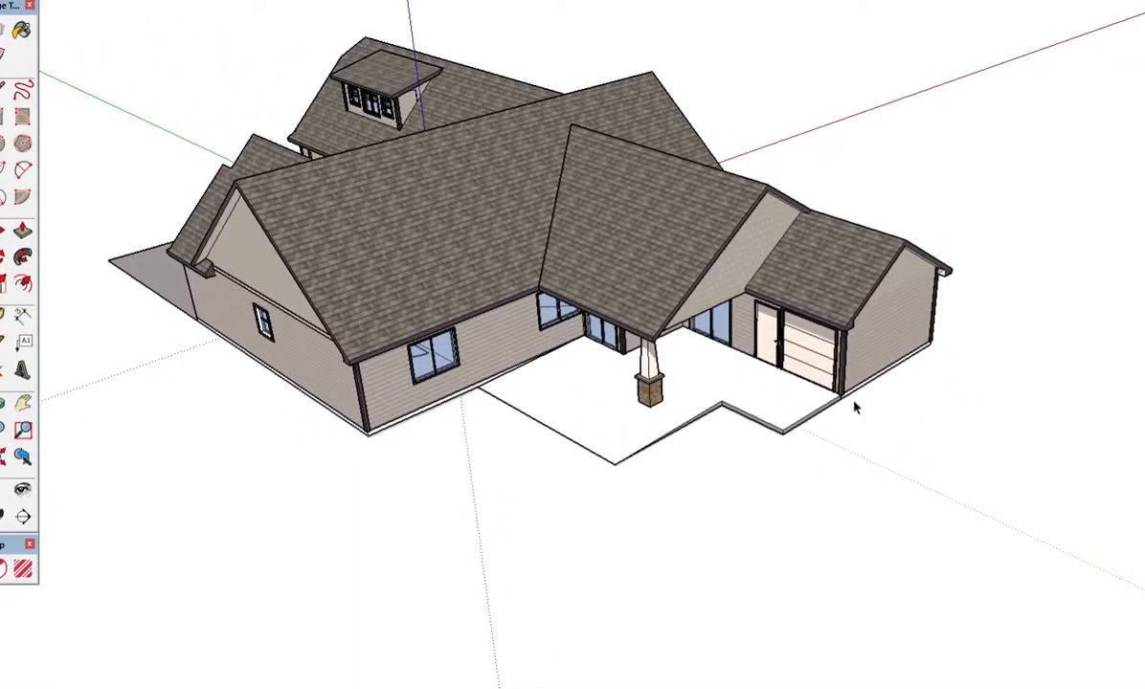
{"action": "mouse_move", "coordinate": [551, 555]}
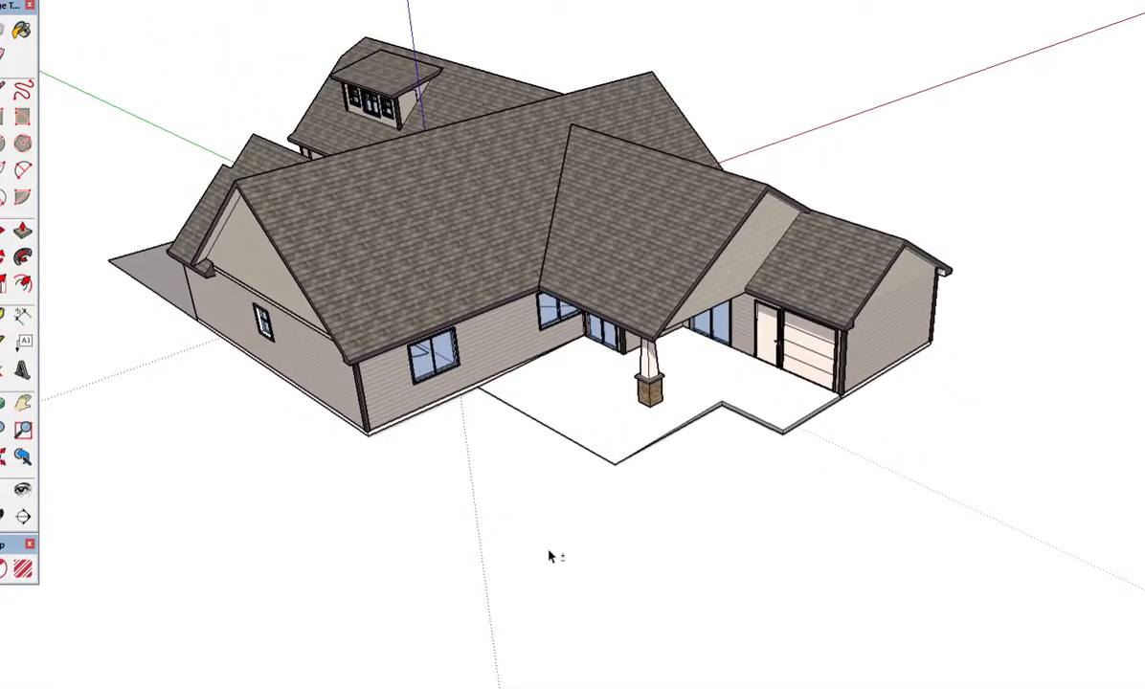
Orbit past the side gable, garage doors and driveway to view the exterior sides.
{"action": "left_click_drag", "start_coordinate": [550, 557], "coordinate": [704, 505]}
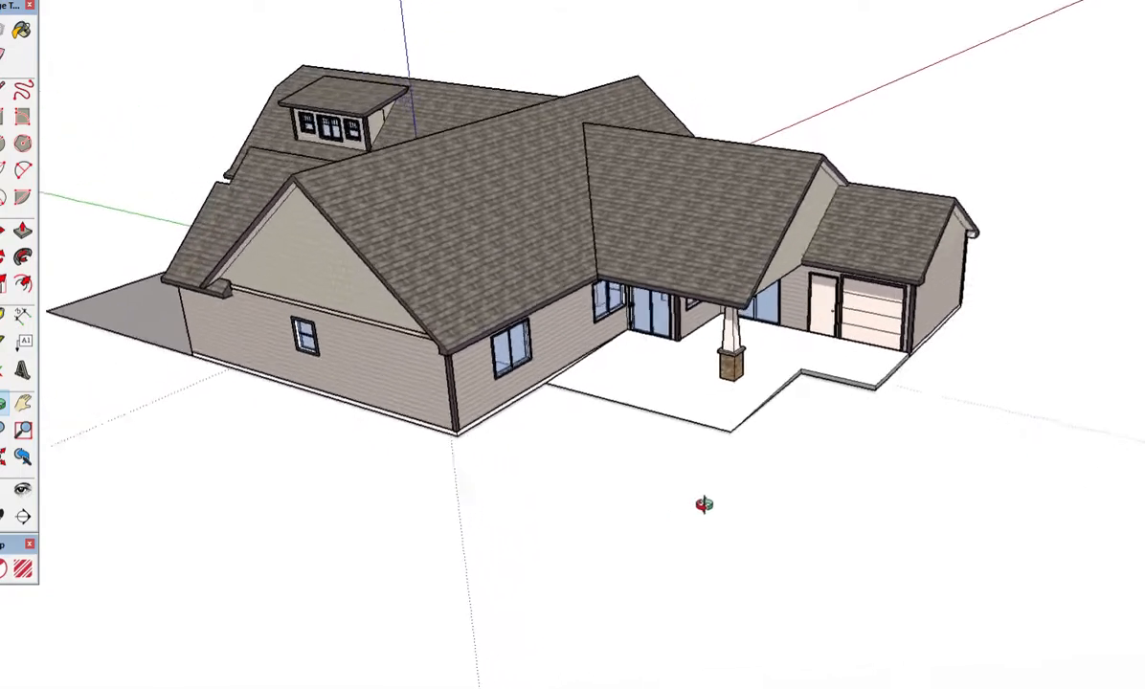
{"action": "left_click_drag", "start_coordinate": [704, 504], "coordinate": [431, 549]}
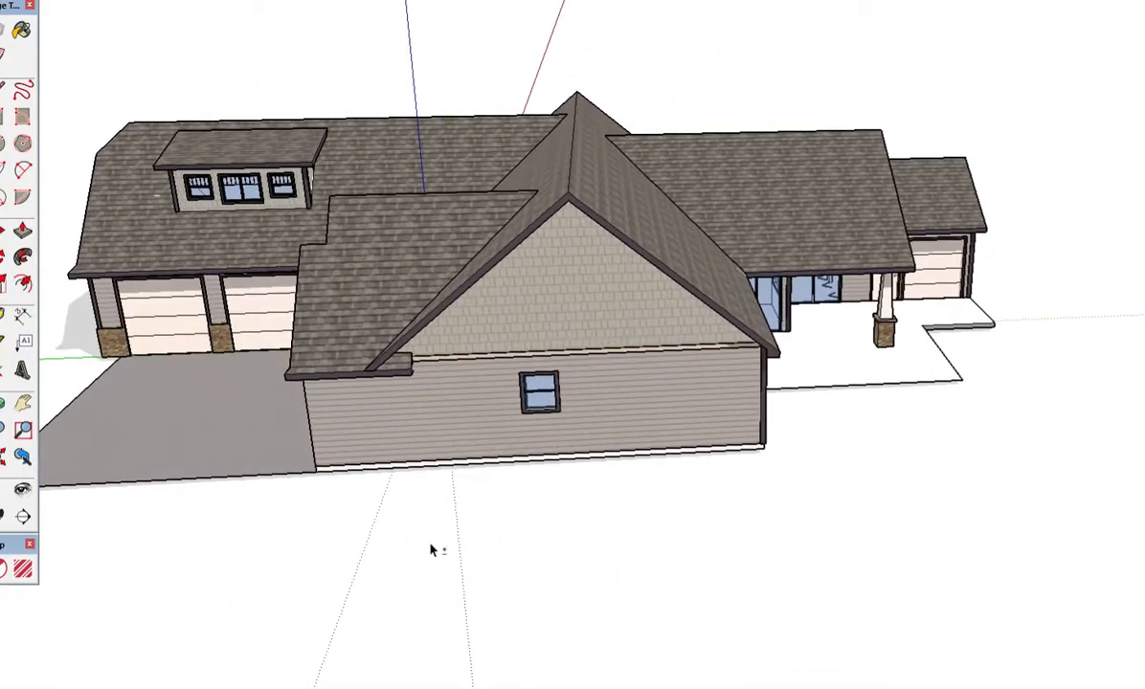
{"action": "left_click_drag", "start_coordinate": [430, 550], "coordinate": [612, 536]}
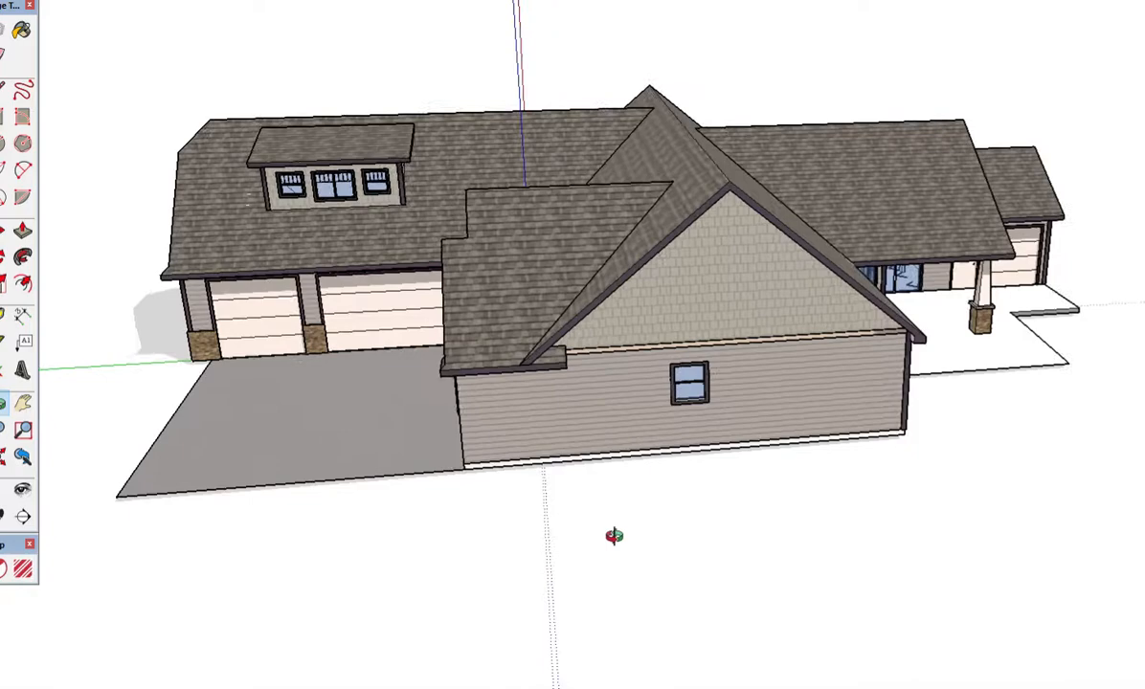
{"action": "left_click_drag", "start_coordinate": [612, 536], "coordinate": [725, 498]}
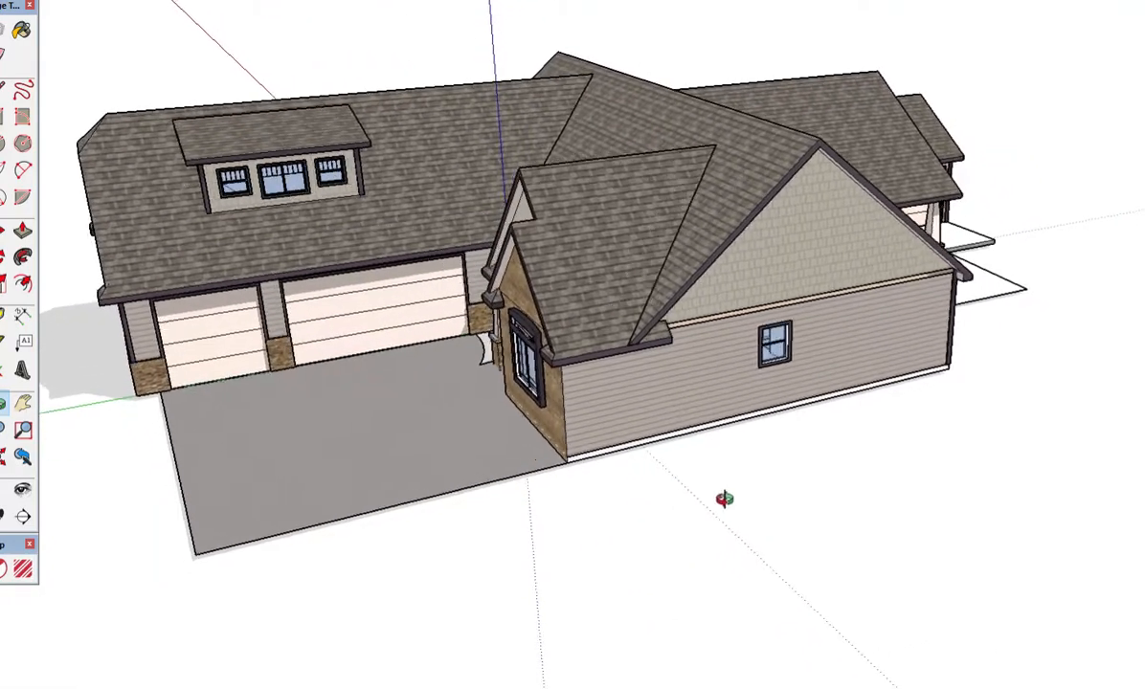
{"action": "left_click_drag", "start_coordinate": [725, 498], "coordinate": [821, 524]}
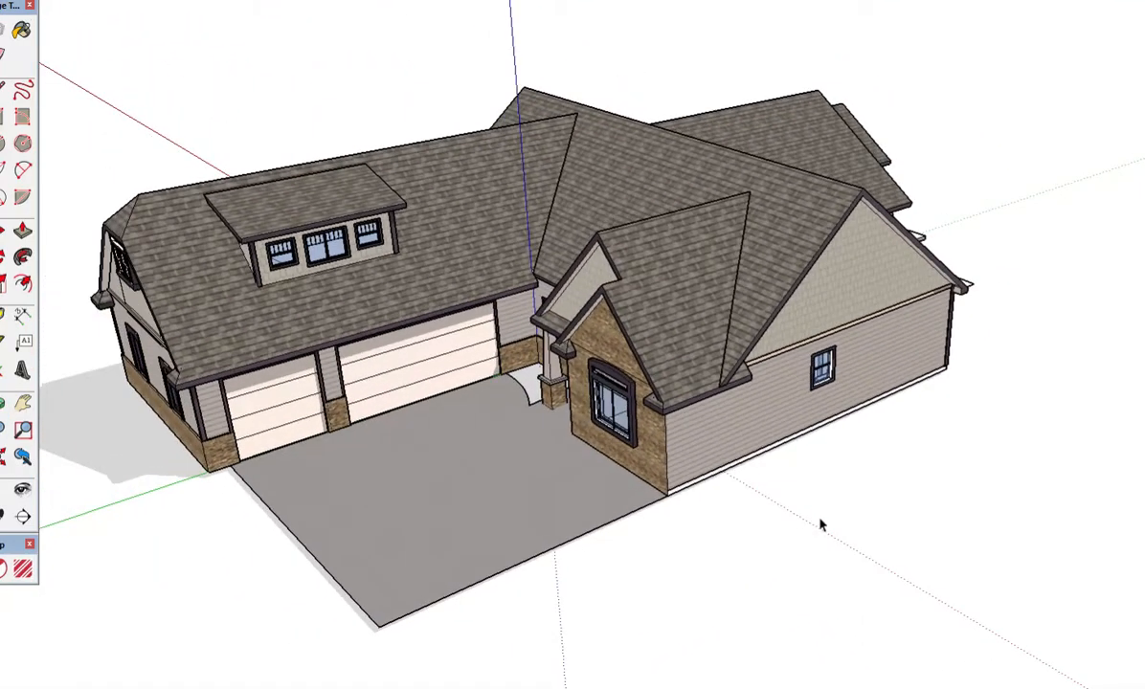
{"action": "left_click_drag", "start_coordinate": [820, 525], "coordinate": [565, 431]}
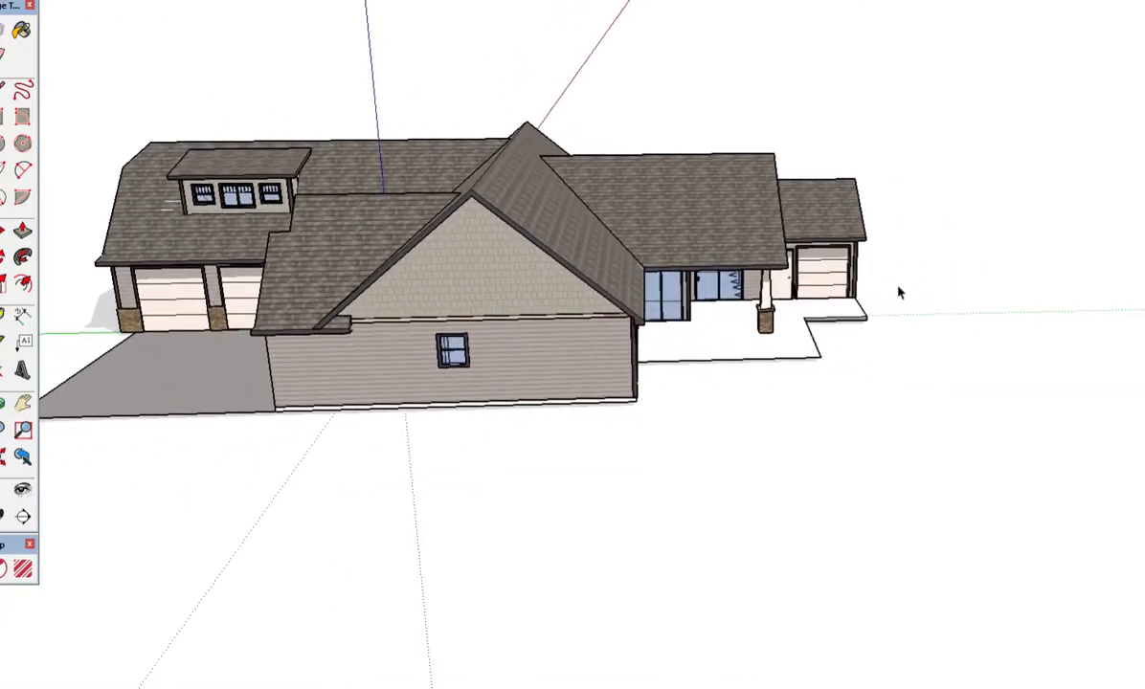
{"action": "left_click_drag", "start_coordinate": [900, 293], "coordinate": [842, 265]}
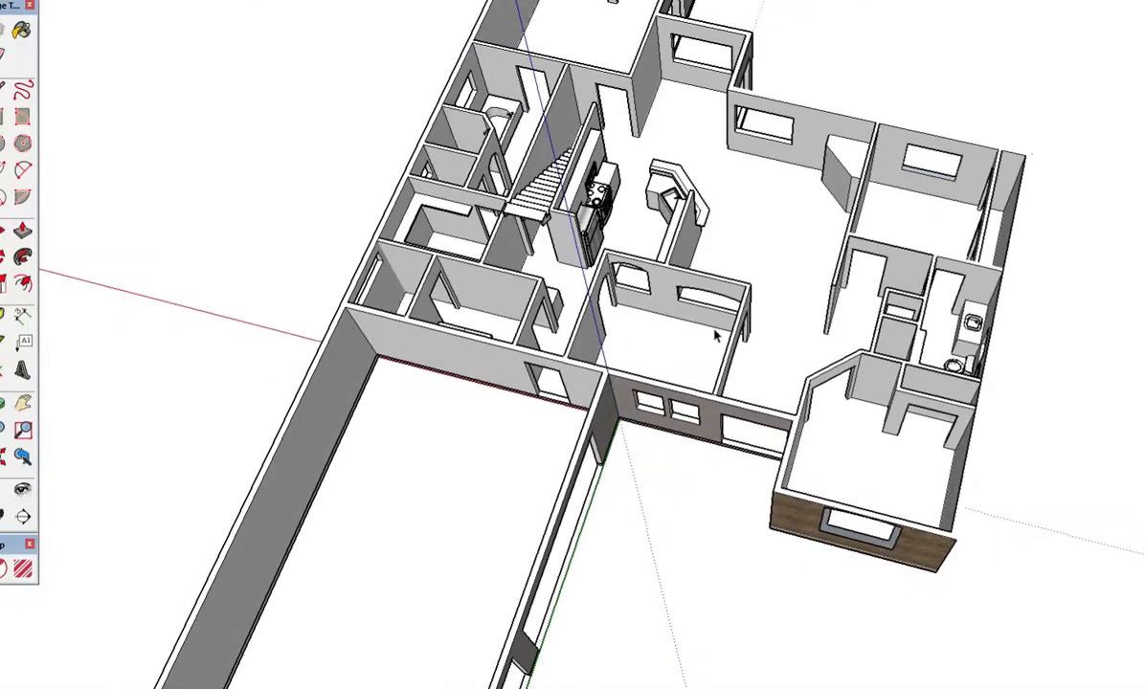
{"action": "mouse_move", "coordinate": [687, 384]}
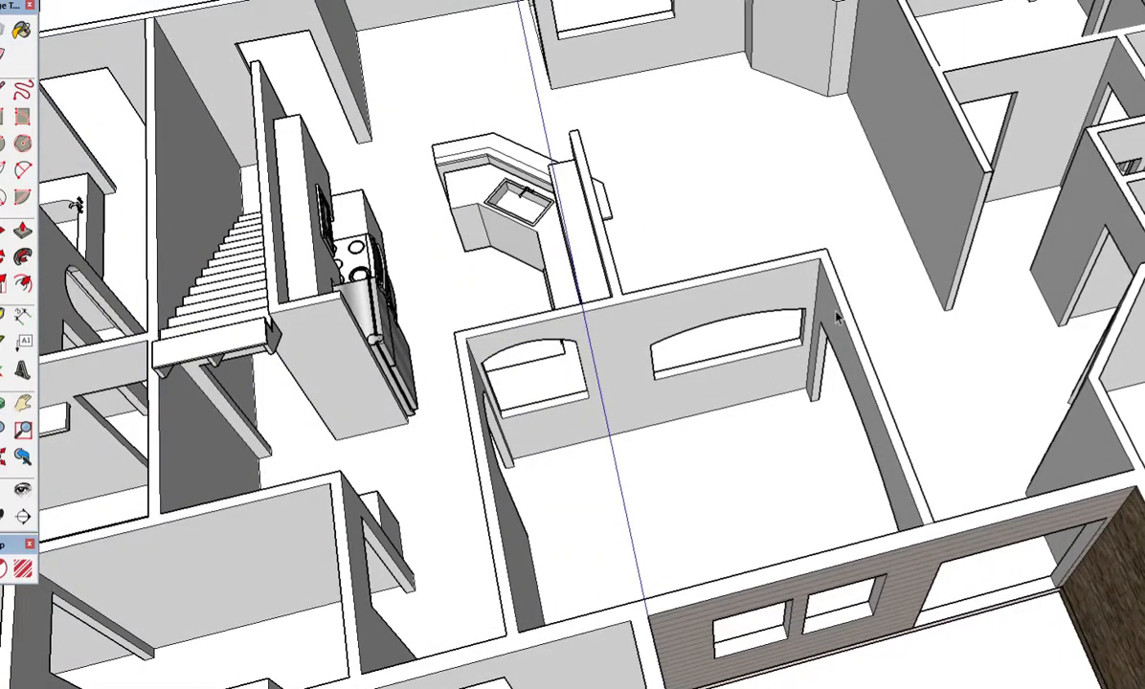
{"action": "mouse_move", "coordinate": [900, 484]}
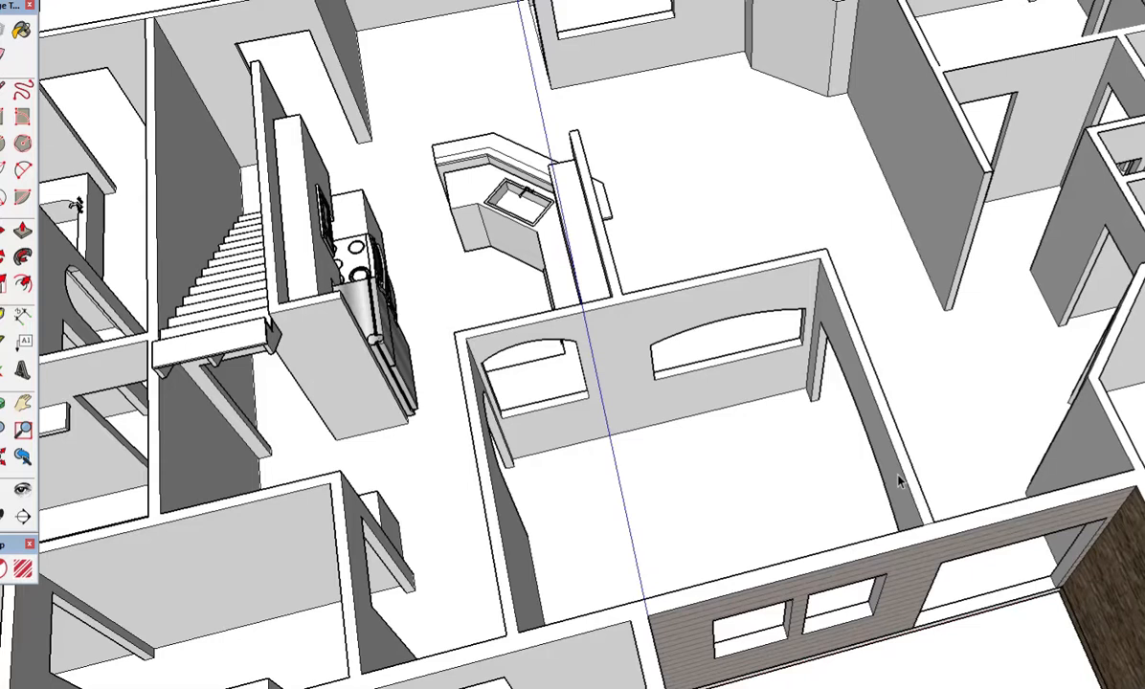
{"action": "mouse_move", "coordinate": [898, 350]}
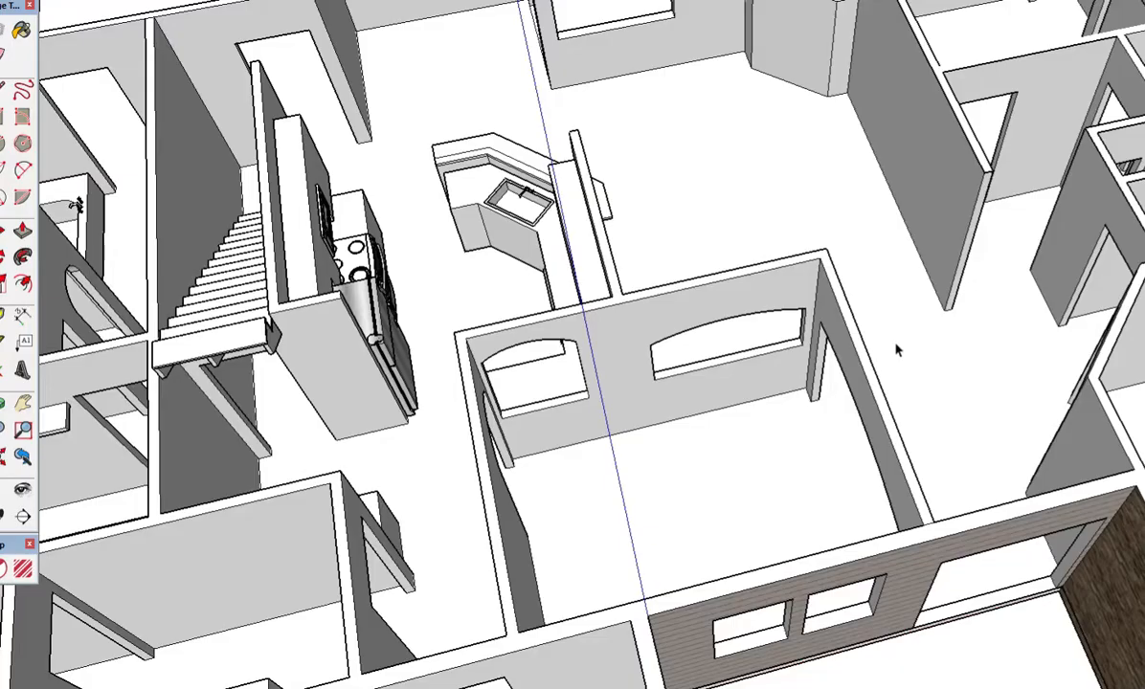
{"action": "mouse_move", "coordinate": [914, 541]}
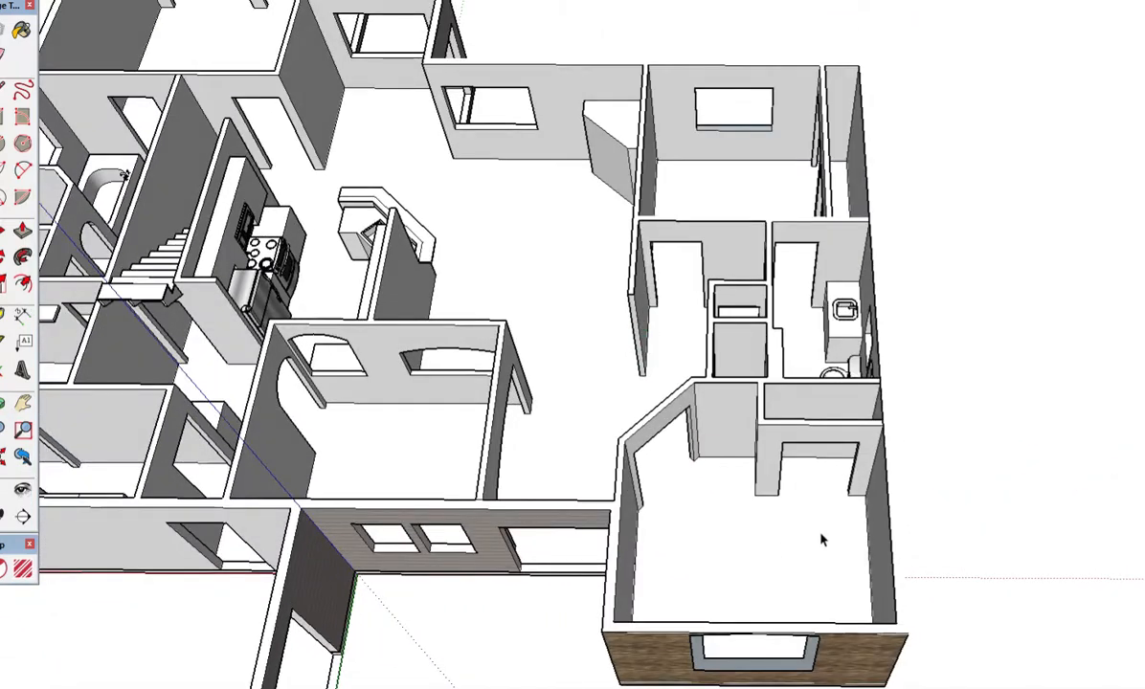
{"action": "mouse_move", "coordinate": [751, 520]}
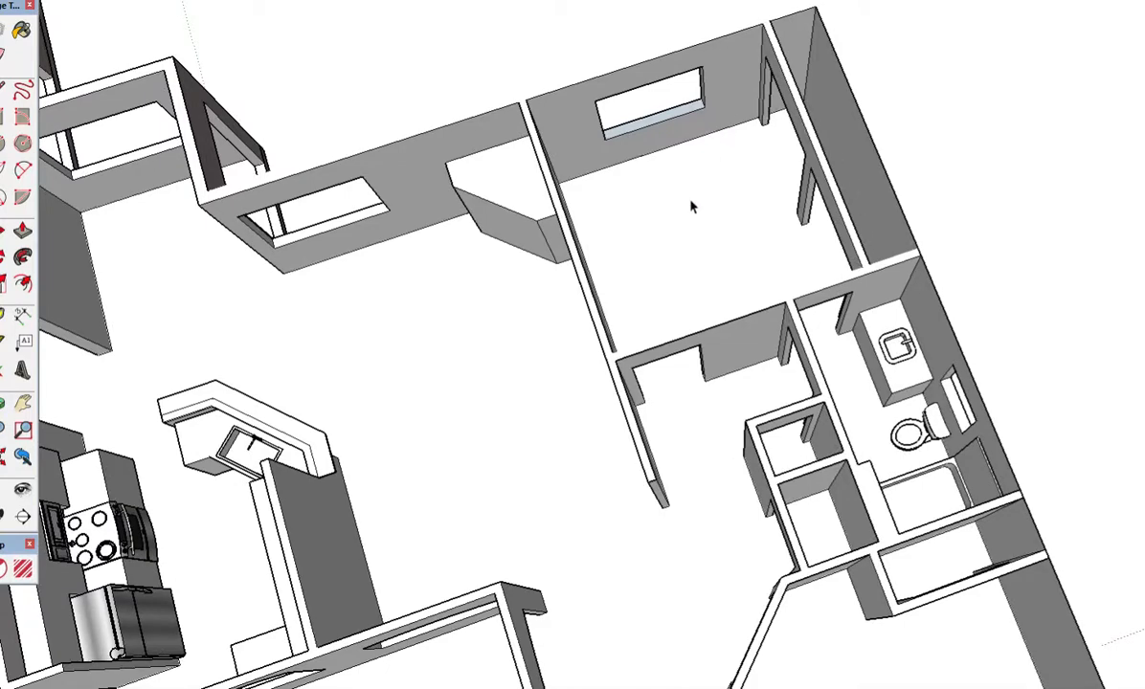
{"action": "mouse_move", "coordinate": [872, 411]}
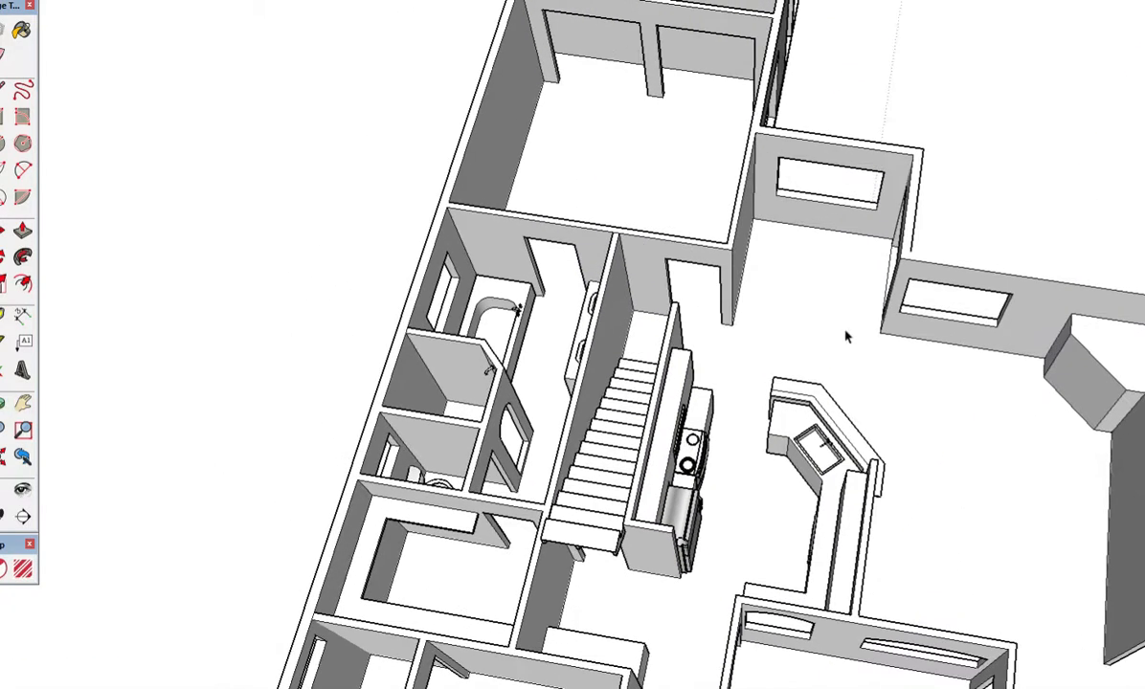
{"action": "mouse_move", "coordinate": [819, 272]}
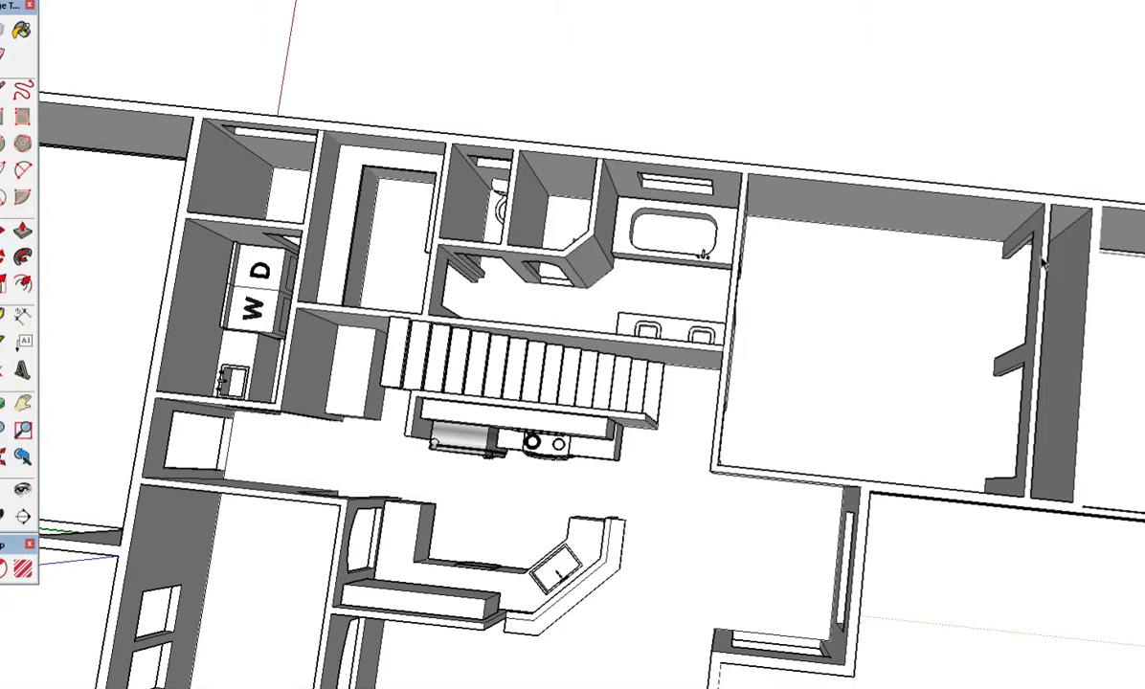
{"action": "mouse_move", "coordinate": [433, 194]}
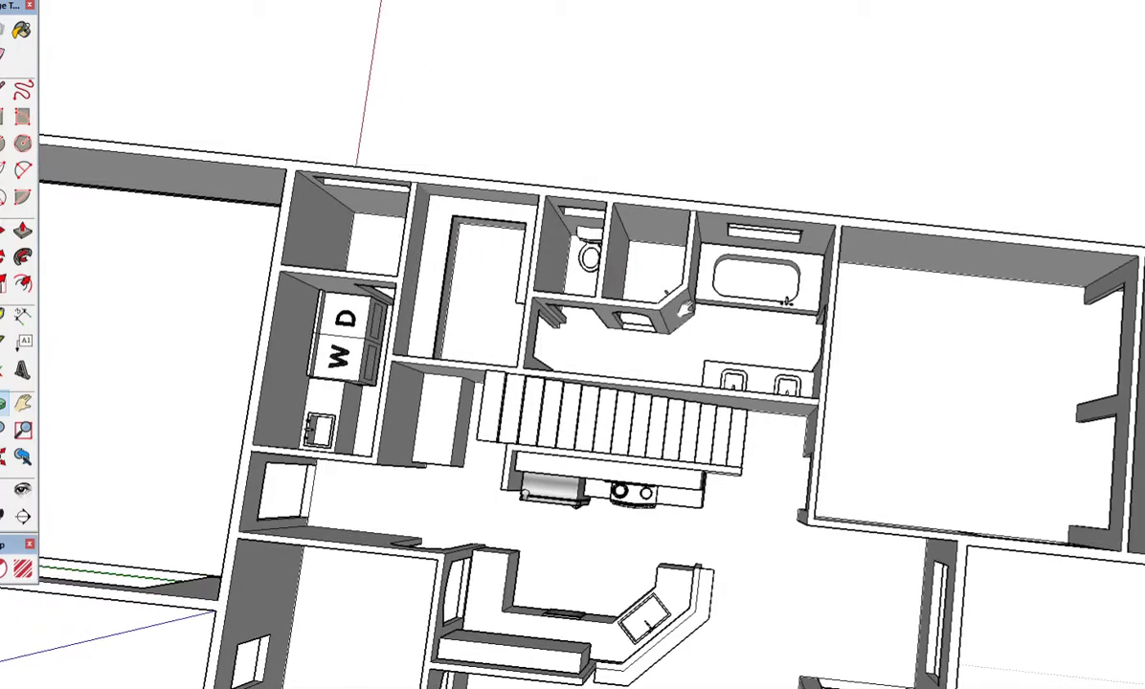
{"action": "mouse_move", "coordinate": [684, 316]}
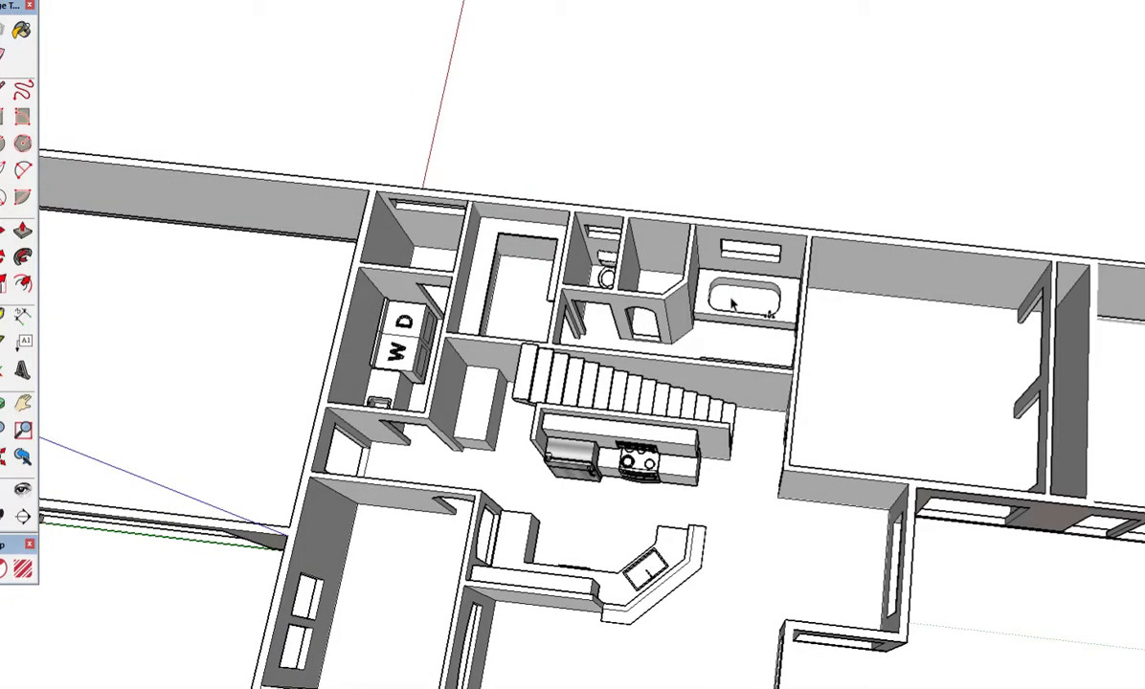
{"action": "mouse_move", "coordinate": [858, 358]}
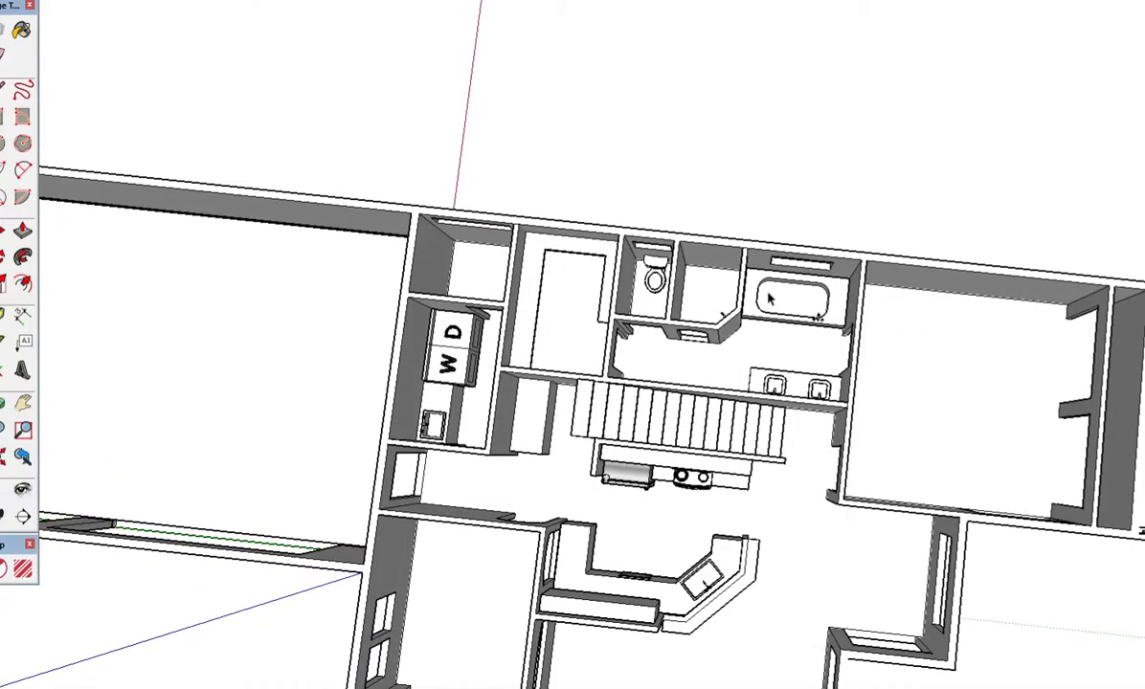
{"action": "mouse_move", "coordinate": [820, 335]}
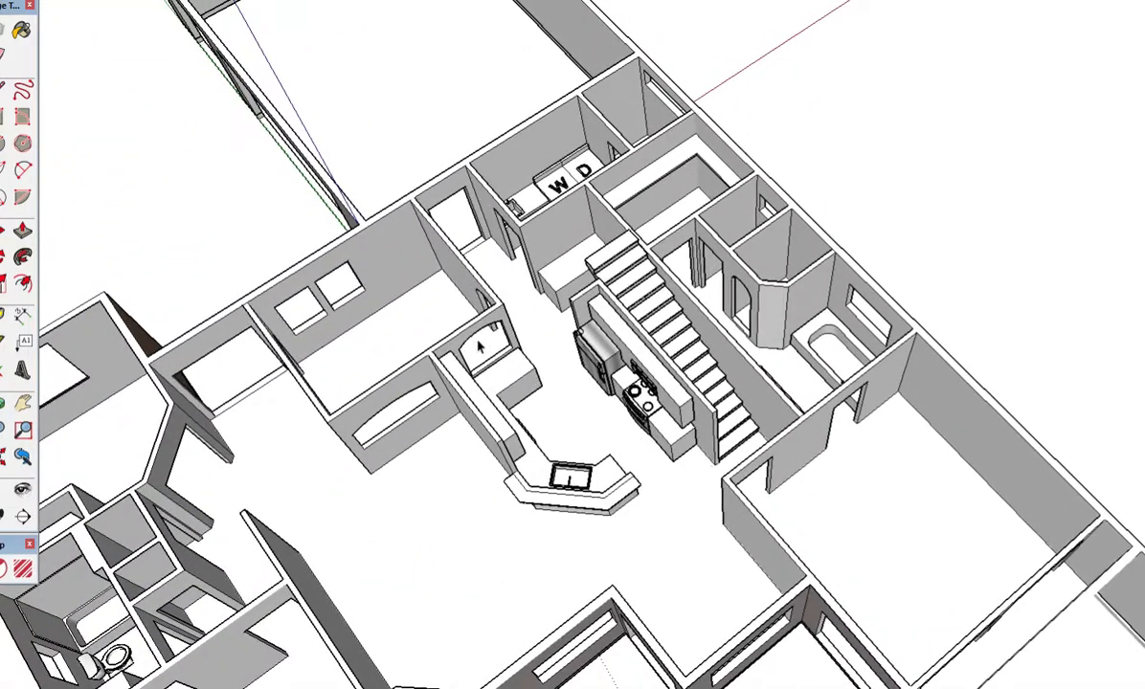
{"action": "mouse_move", "coordinate": [626, 263]}
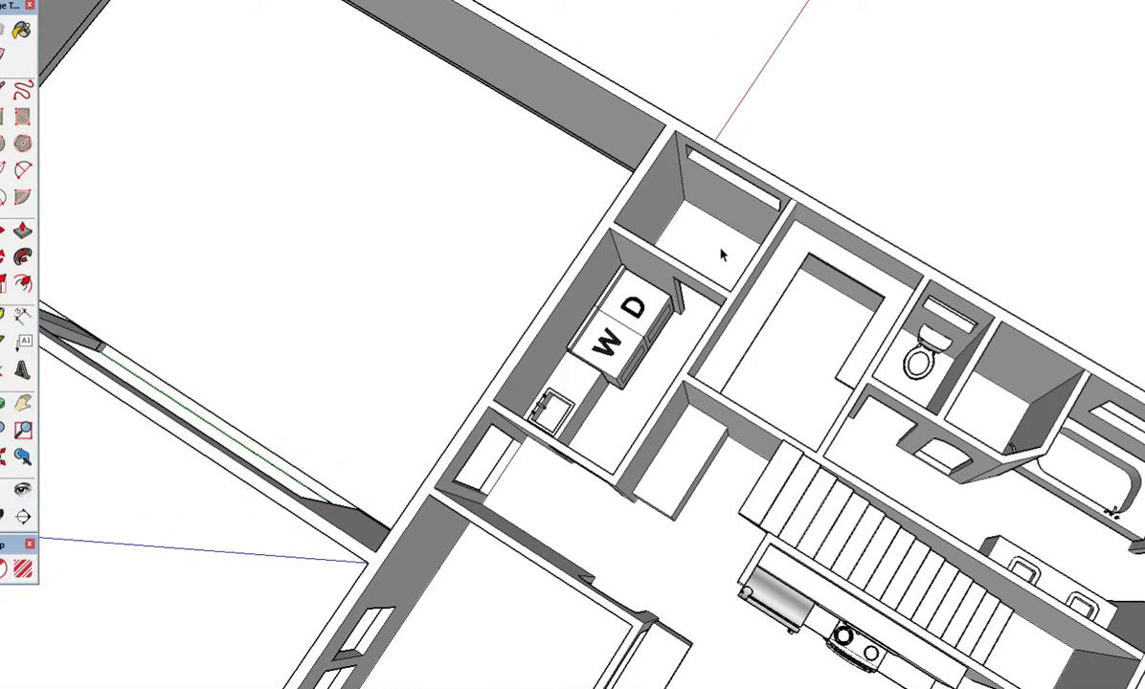
{"action": "mouse_move", "coordinate": [723, 246]}
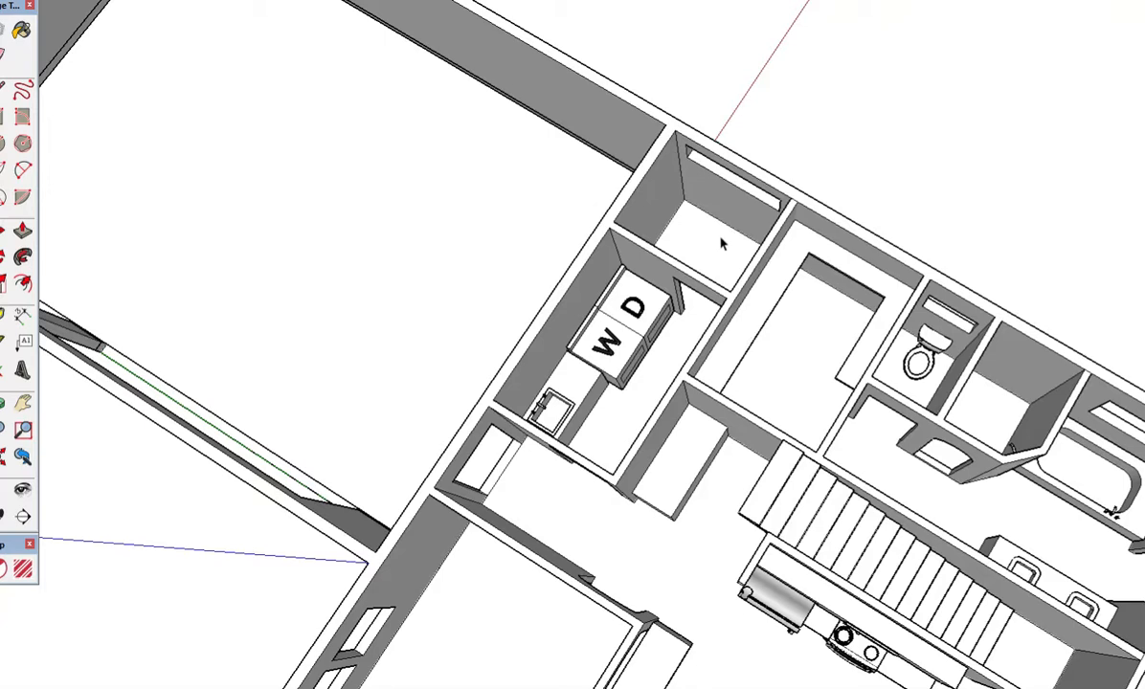
{"action": "mouse_move", "coordinate": [727, 222]}
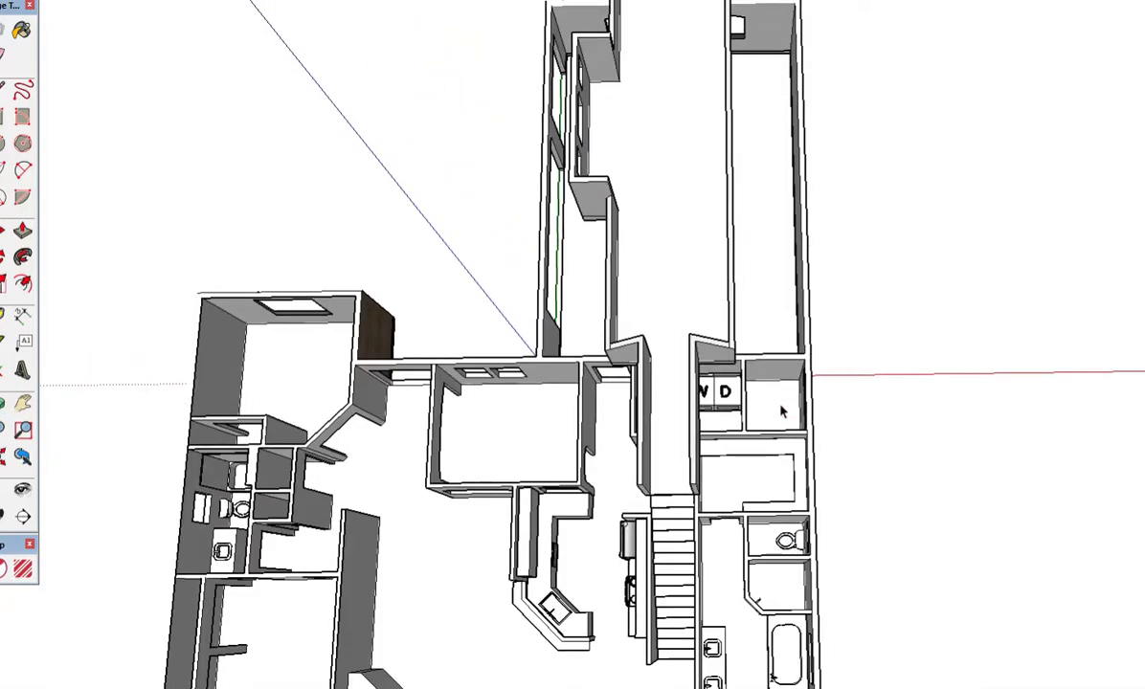
{"action": "mouse_move", "coordinate": [575, 444]}
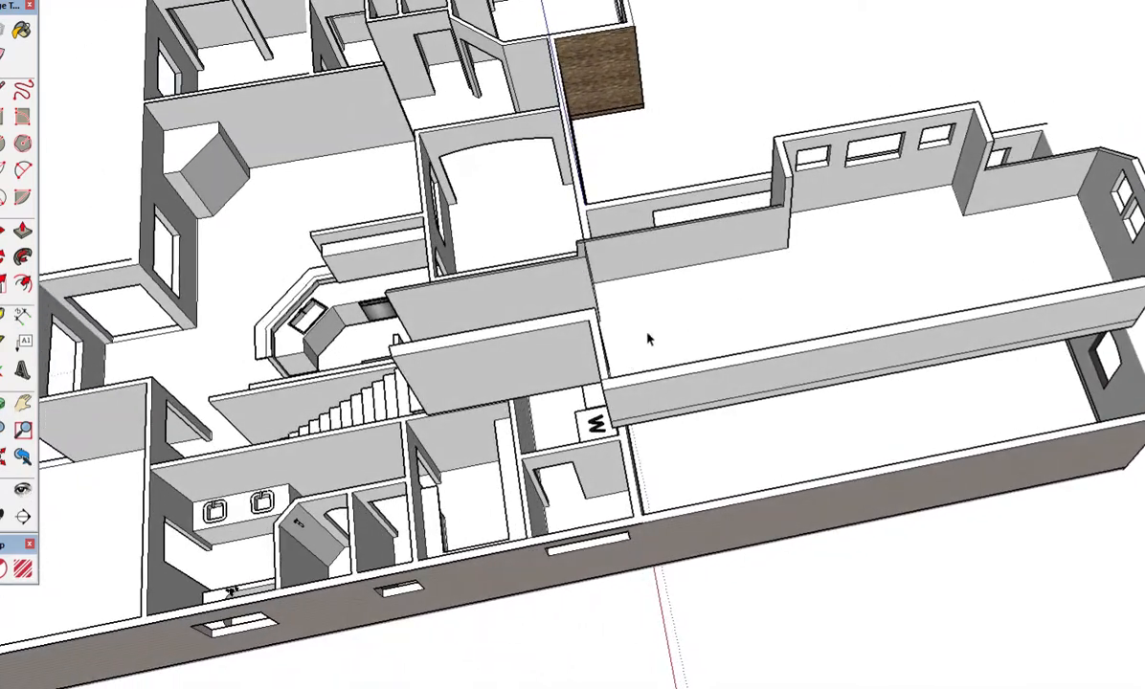
{"action": "mouse_move", "coordinate": [742, 257]}
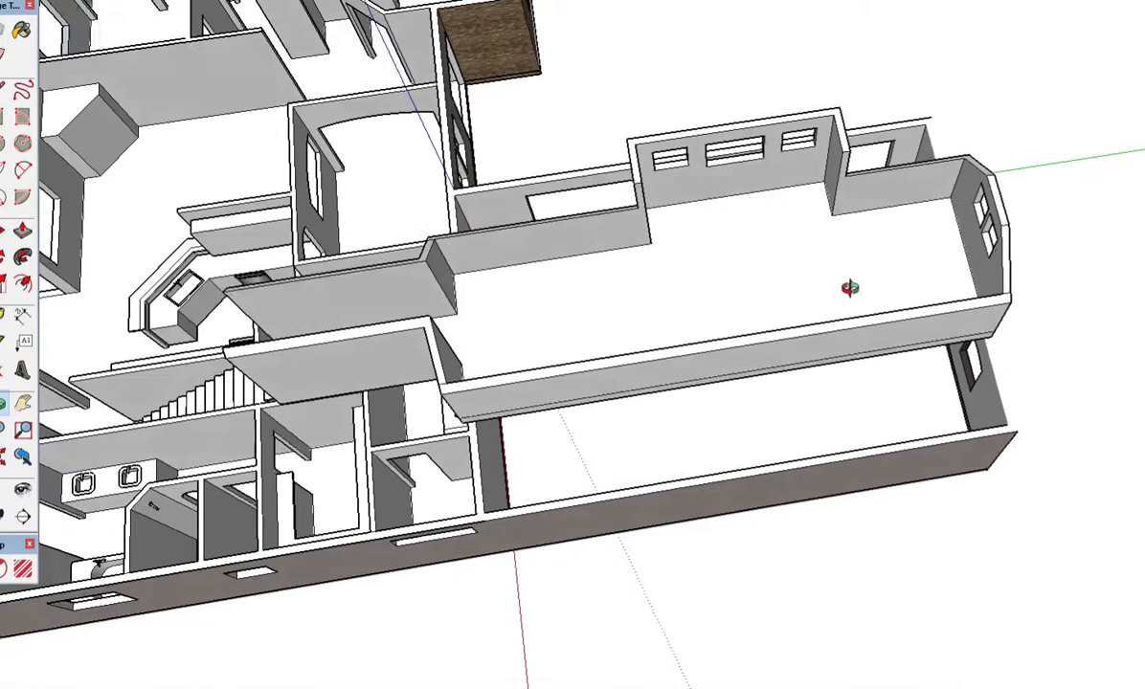
Orbit around the long bonus room and its row of small windows above the garage.
{"action": "left_click_drag", "start_coordinate": [850, 287], "coordinate": [752, 255]}
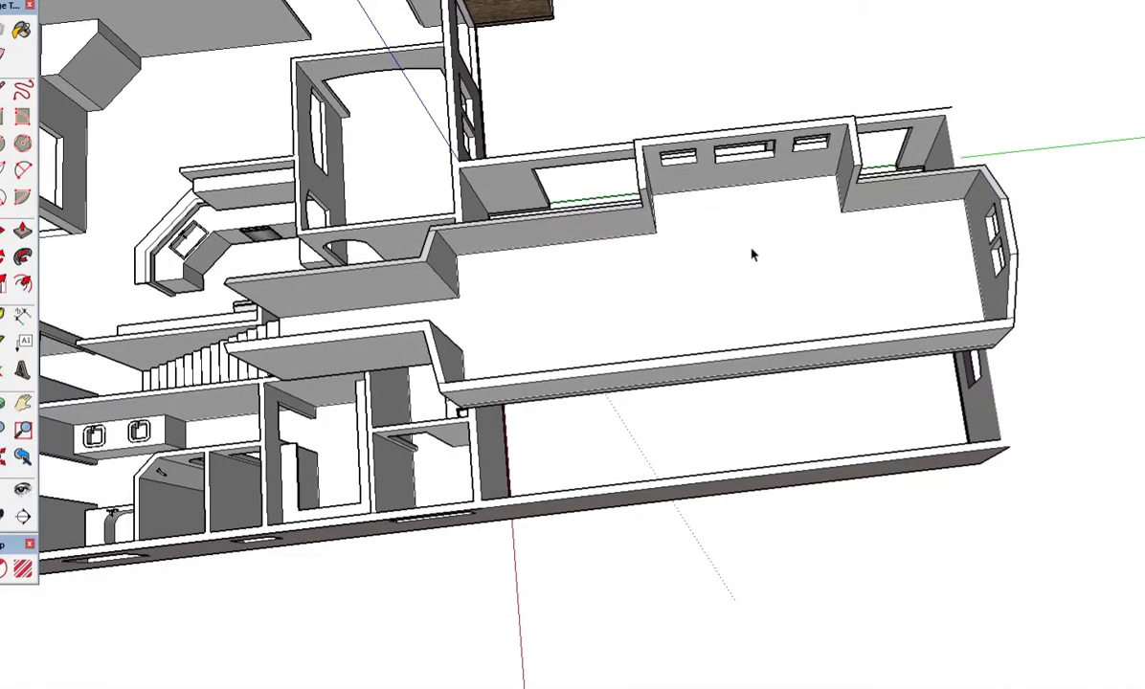